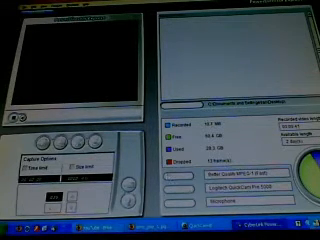
- Switch to the Paint window to begin setting up the 480x272 canvas
click(12, 230)
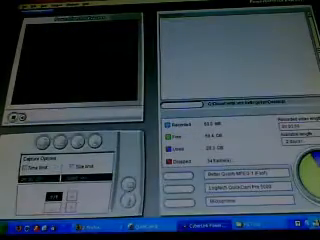
- Bring up the saved blue star bitmap in the Explorer picture preview
click(18, 230)
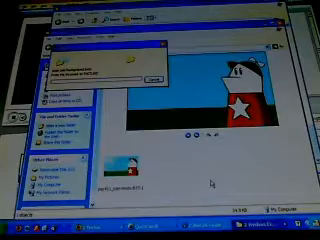
- Navigate to the PSP drive's PICTURE folder showing its image thumbnails
click(152, 74)
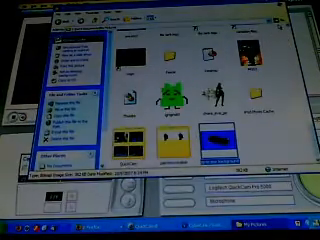